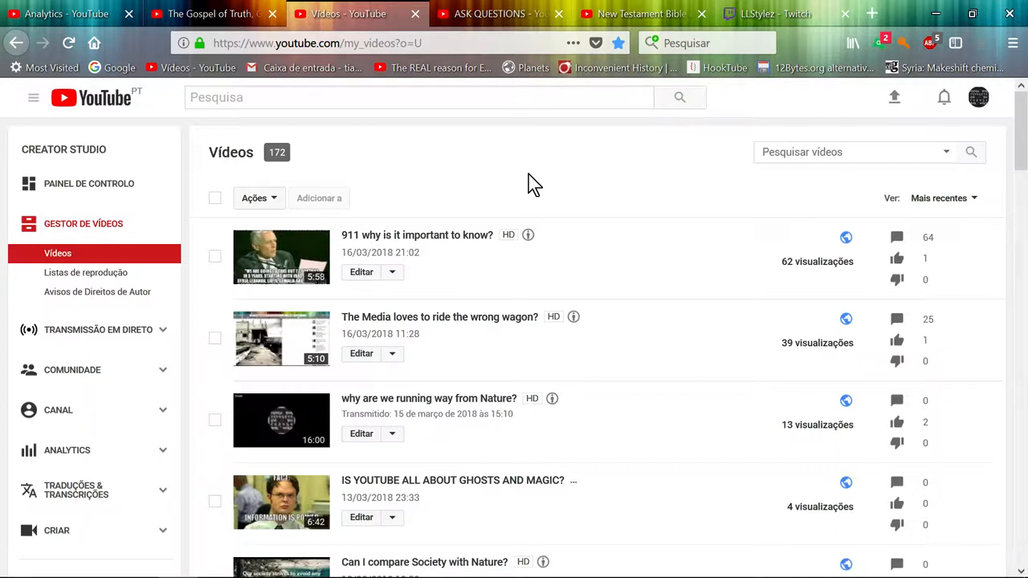
mouse_move(538, 189)
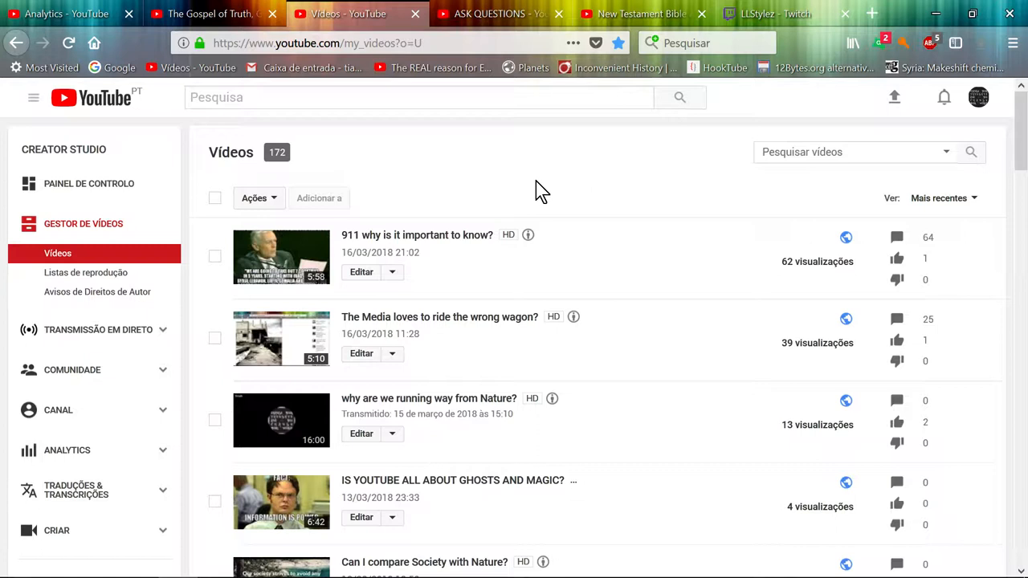
mouse_move(530, 193)
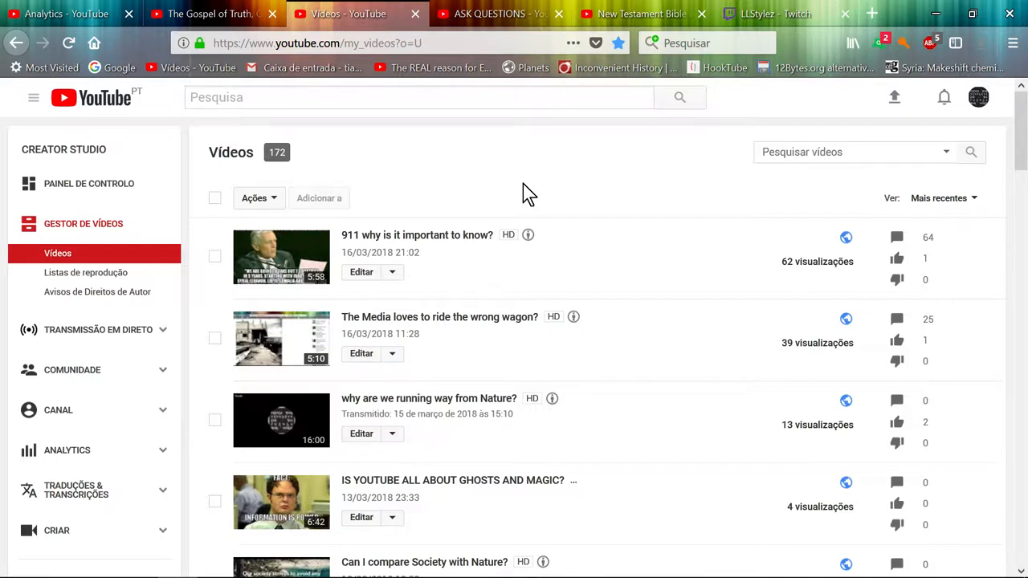
mouse_move(533, 148)
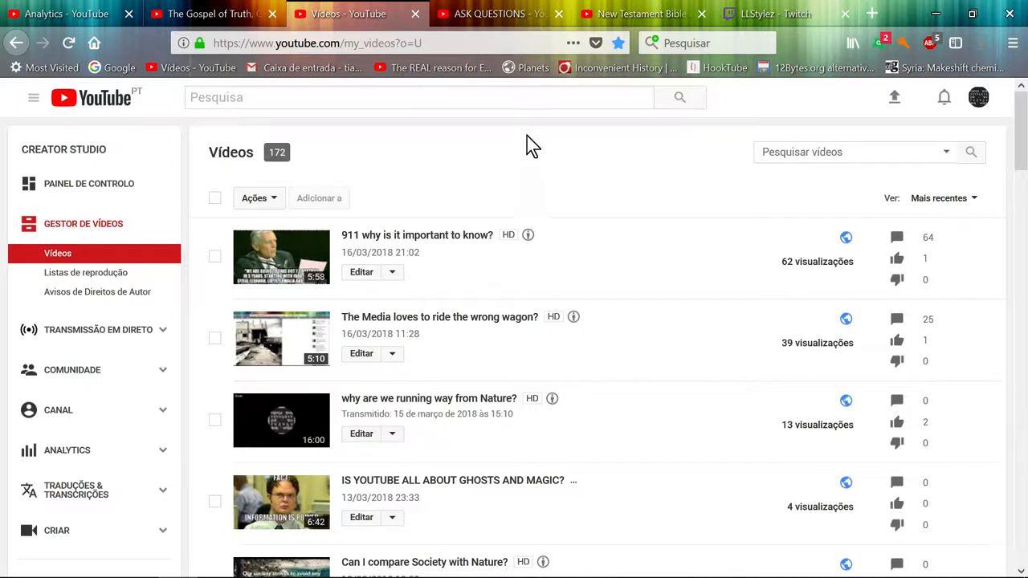
mouse_move(552, 185)
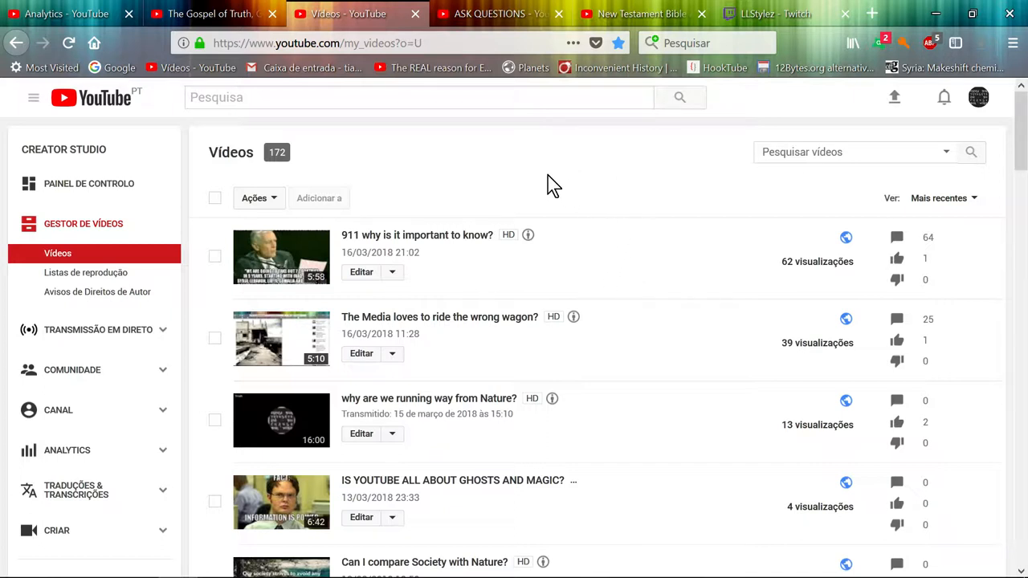
mouse_move(469, 193)
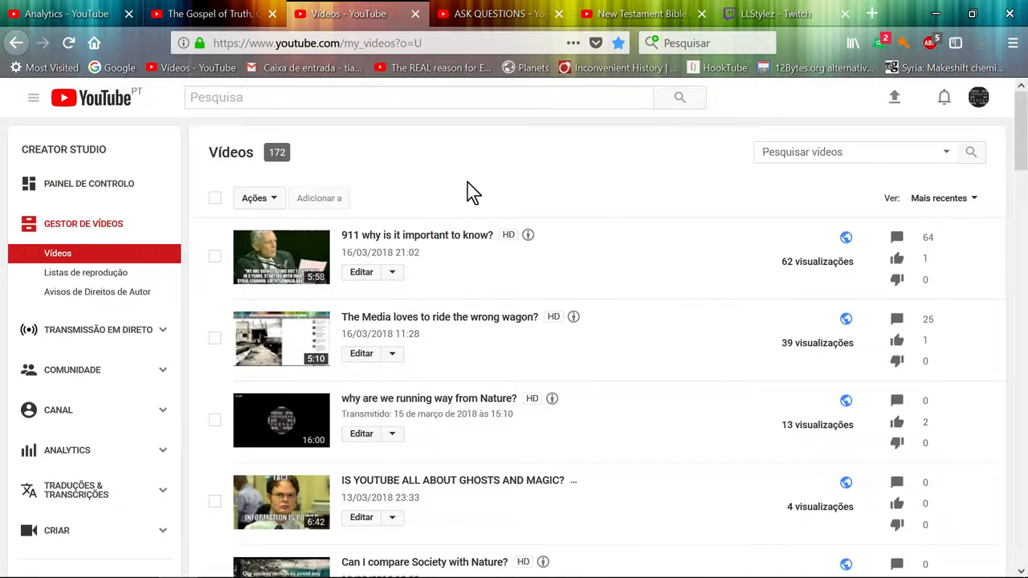
mouse_move(482, 187)
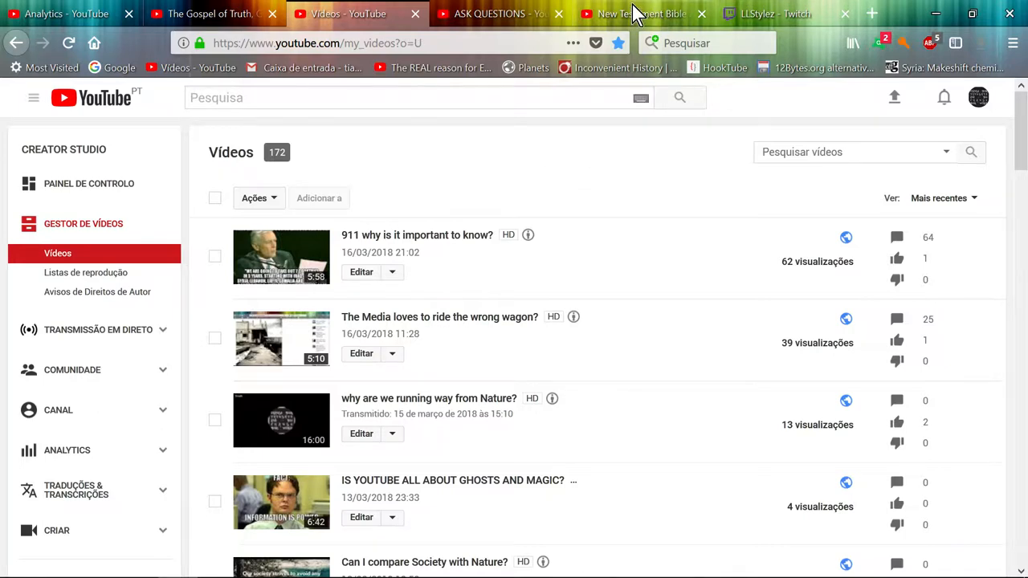
Step: Open the Comments card from the Analytics overview, showing 16 comments over the last 28 days
click(64, 12)
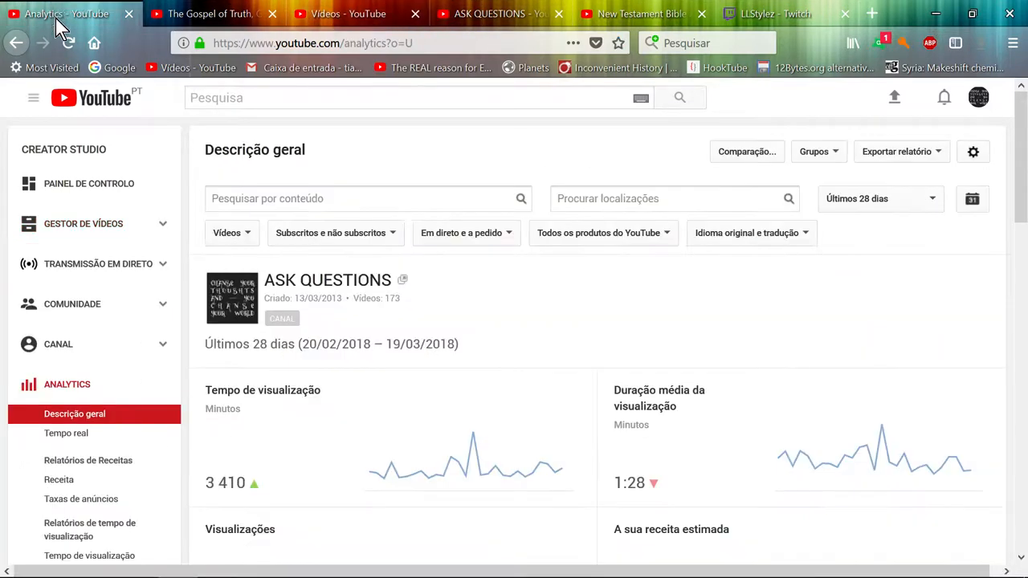
scroll(down, 3)
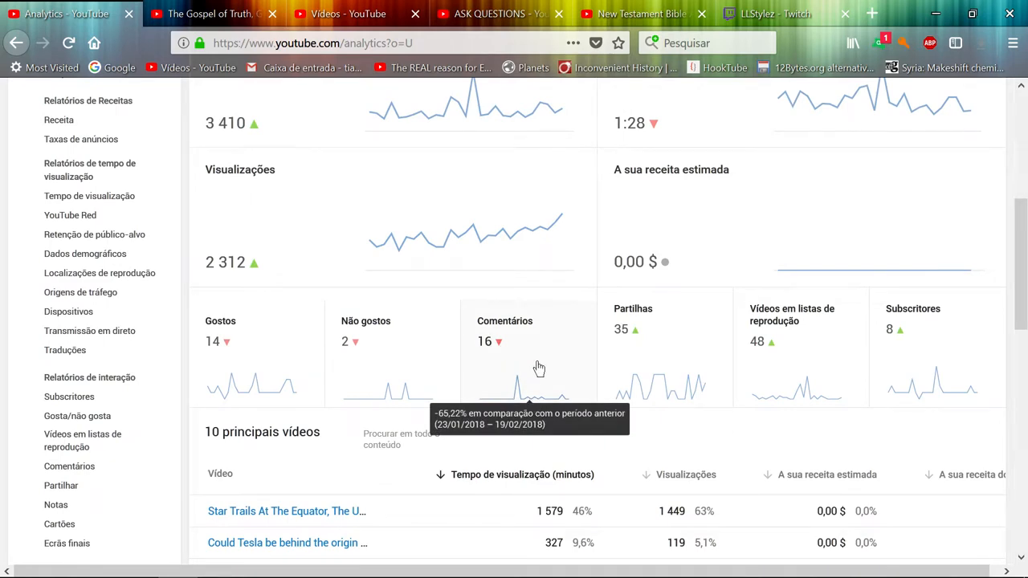
click(69, 466)
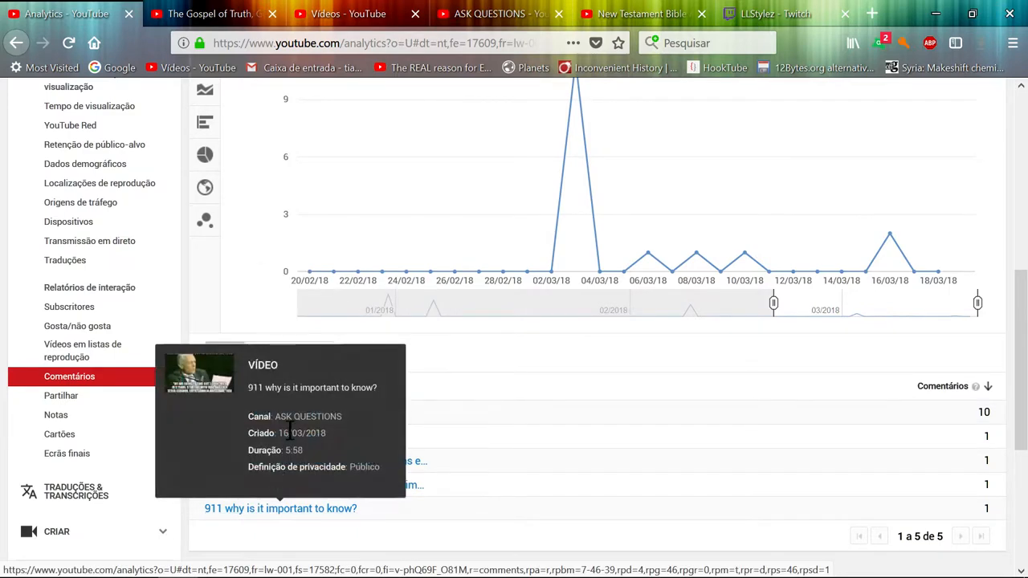
scroll(up, 3)
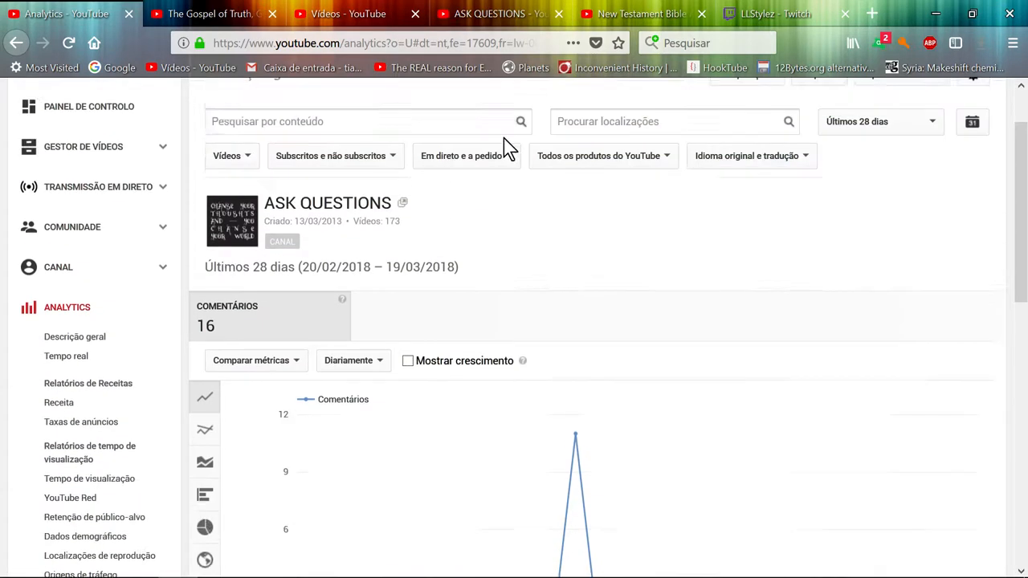
scroll(up, 3)
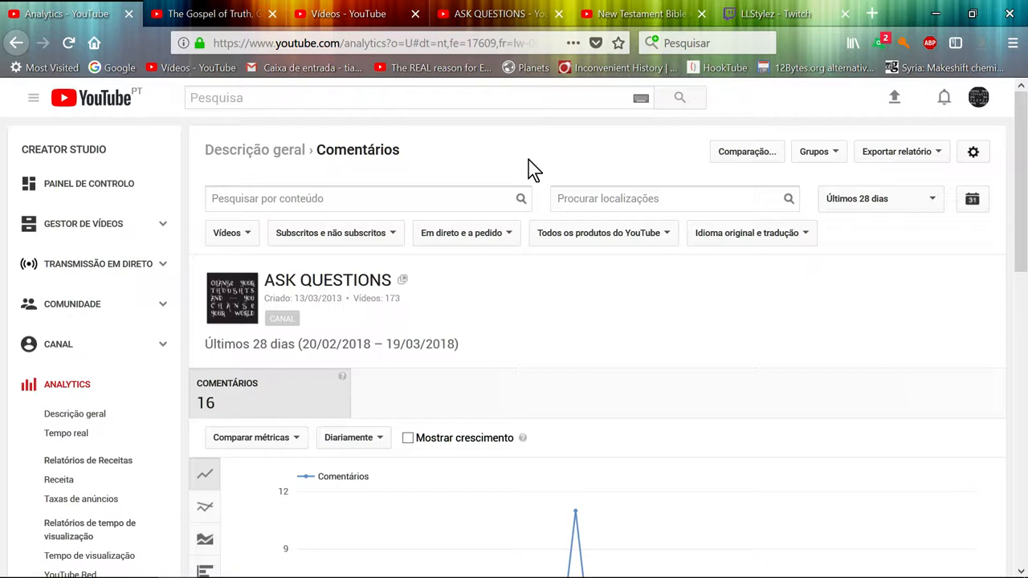
Step: Return to the video manager list of 172 uploads and open the guide menu toward Subscriptions
click(347, 12)
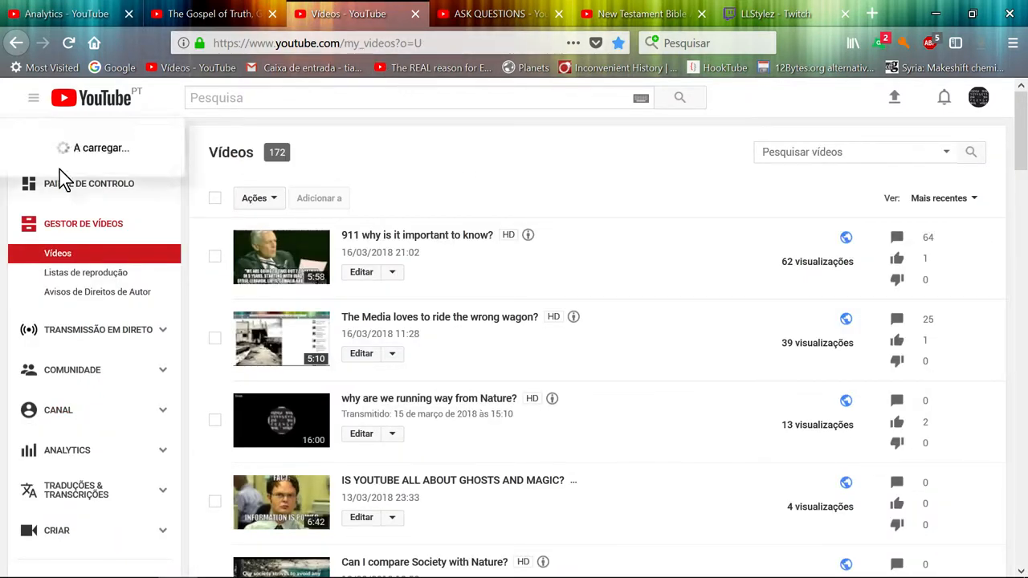
click(32, 98)
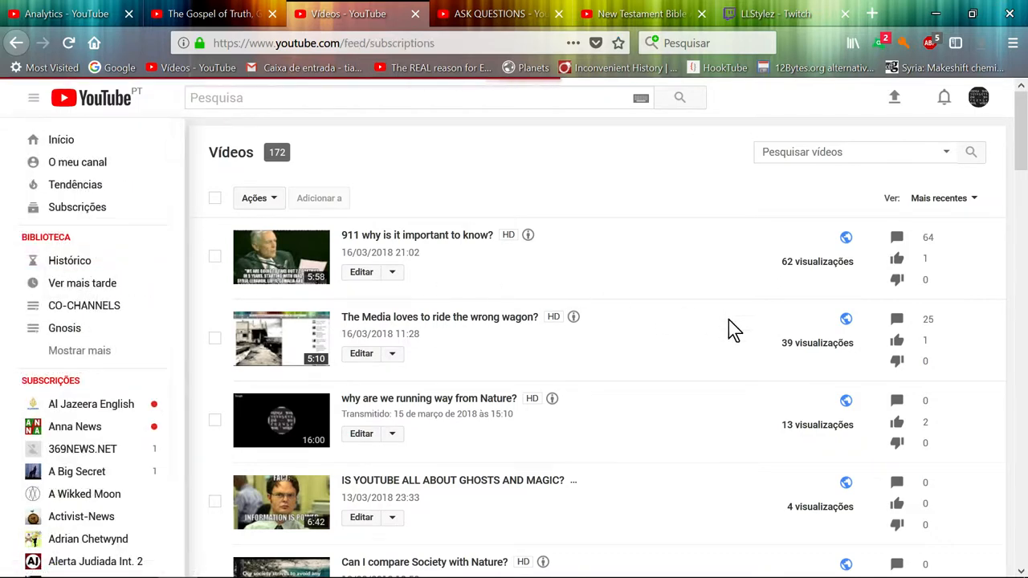
Step: Load the Subscriptions feed and browse down to PressTV's Syrian president carpool video
click(77, 207)
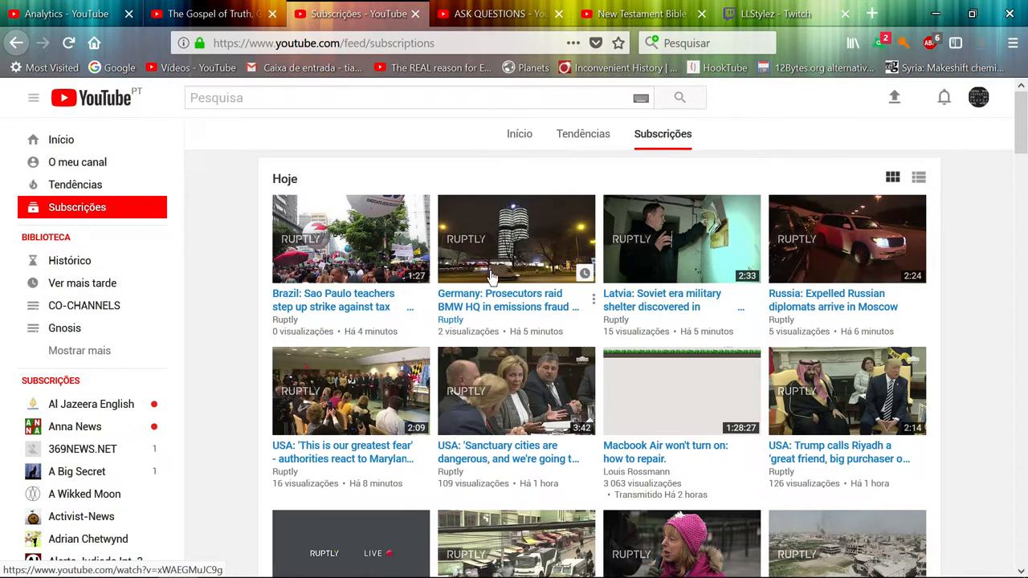
scroll(down, 3)
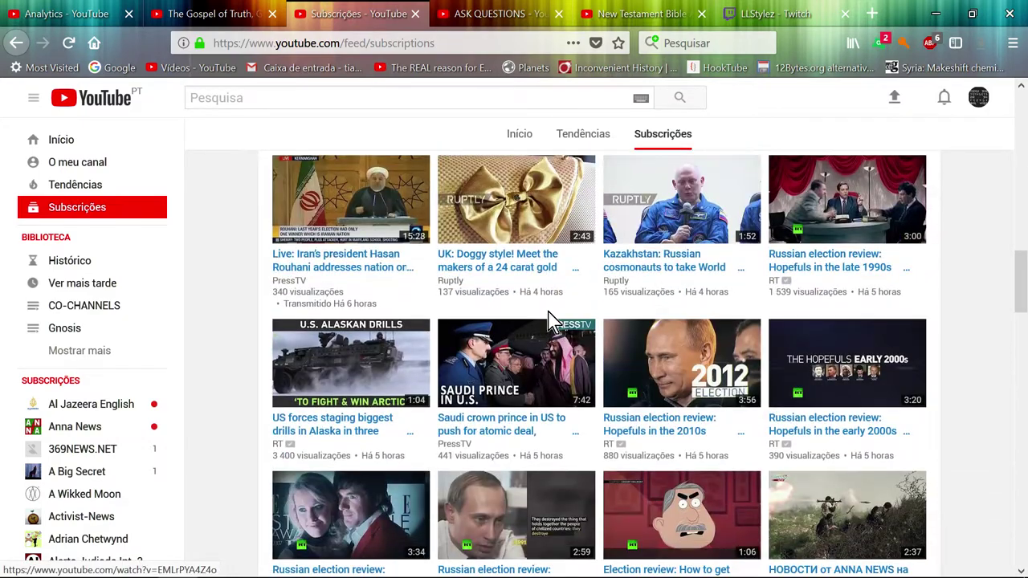
scroll(down, 3)
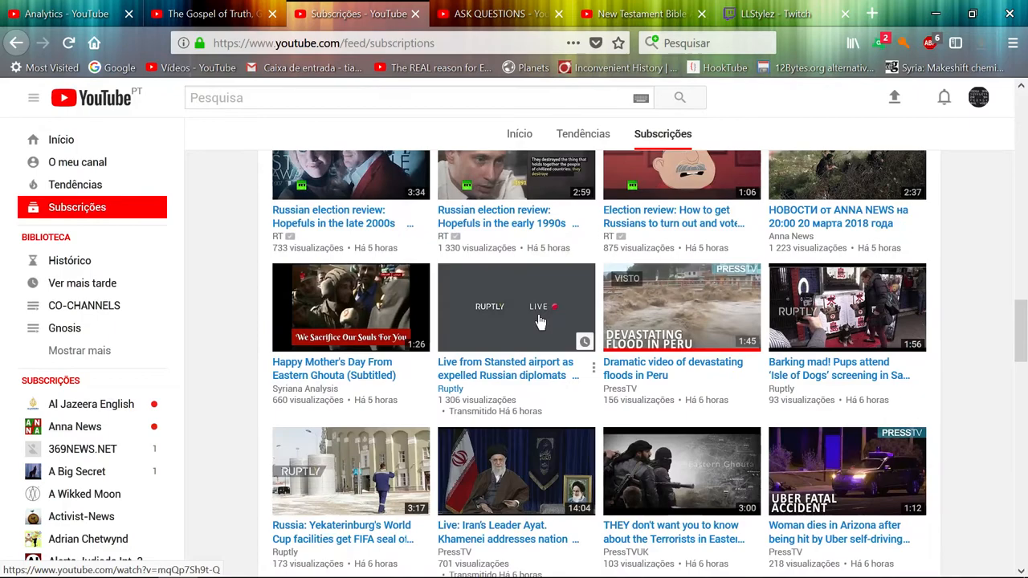
scroll(down, 3)
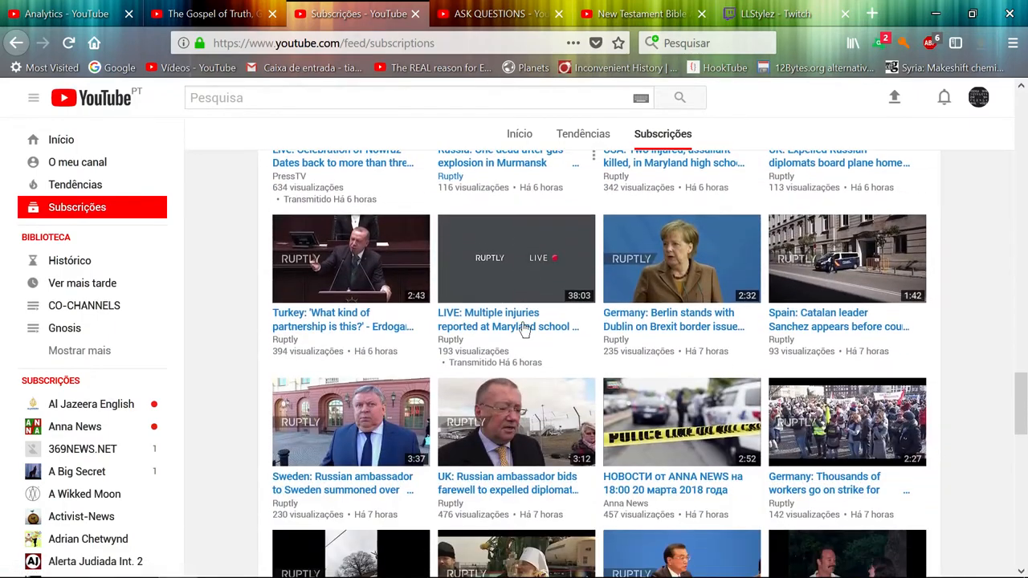
scroll(down, 3)
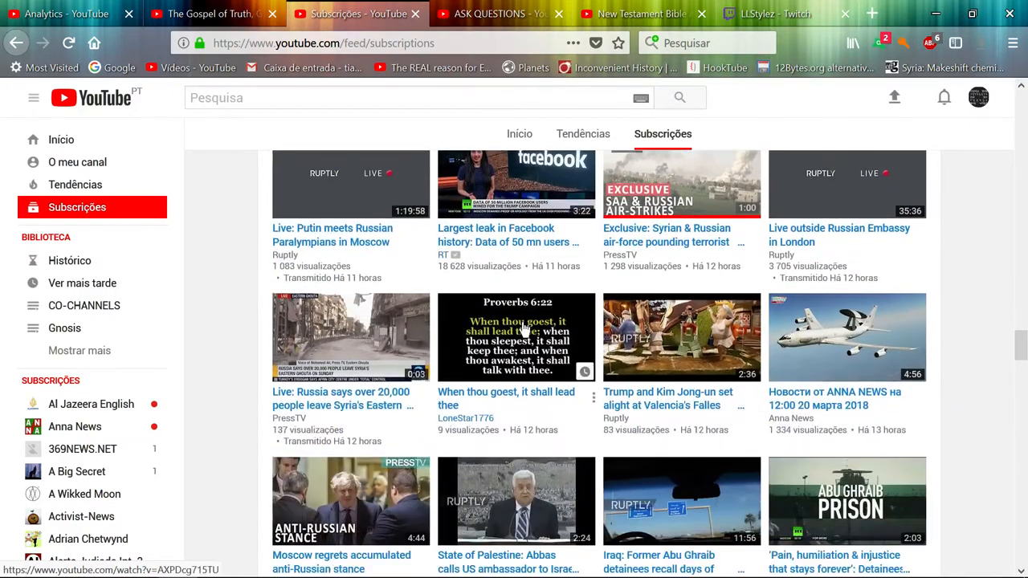
scroll(down, 3)
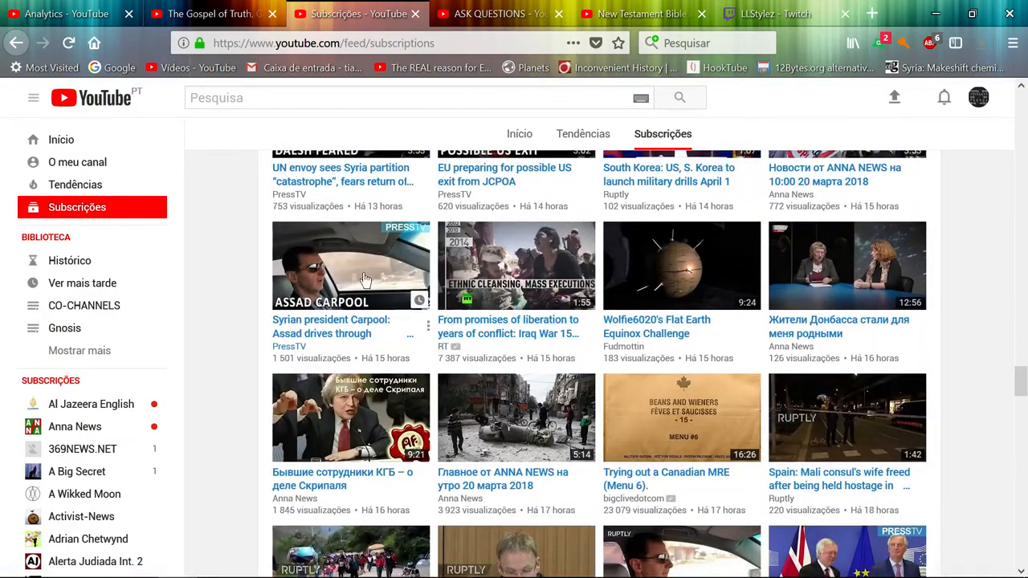
Step: Play PressTV's Assad carpool through Eastern Ghouta video and pause it at 0:46 of 0:50
click(350, 266)
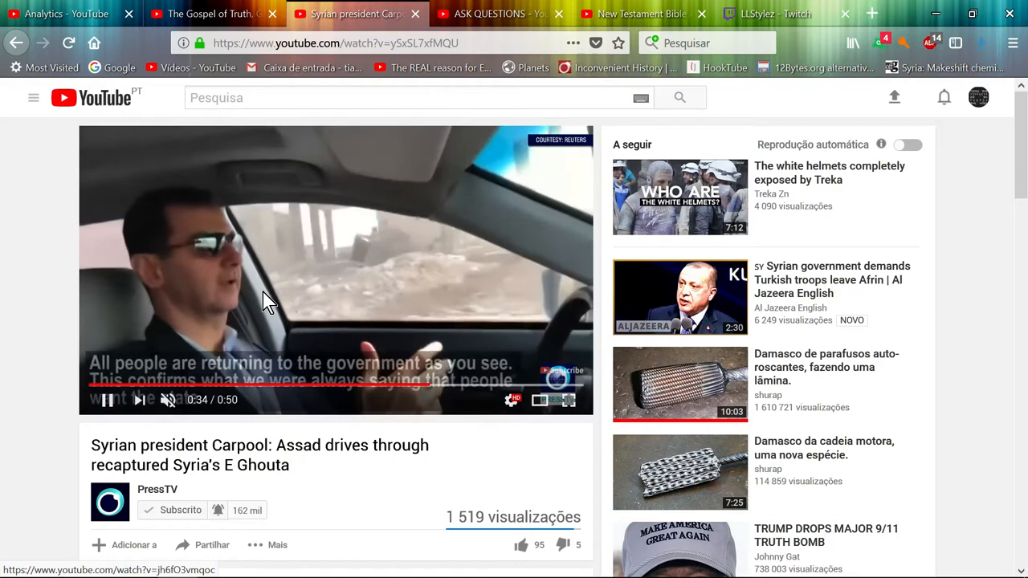
mouse_move(77, 260)
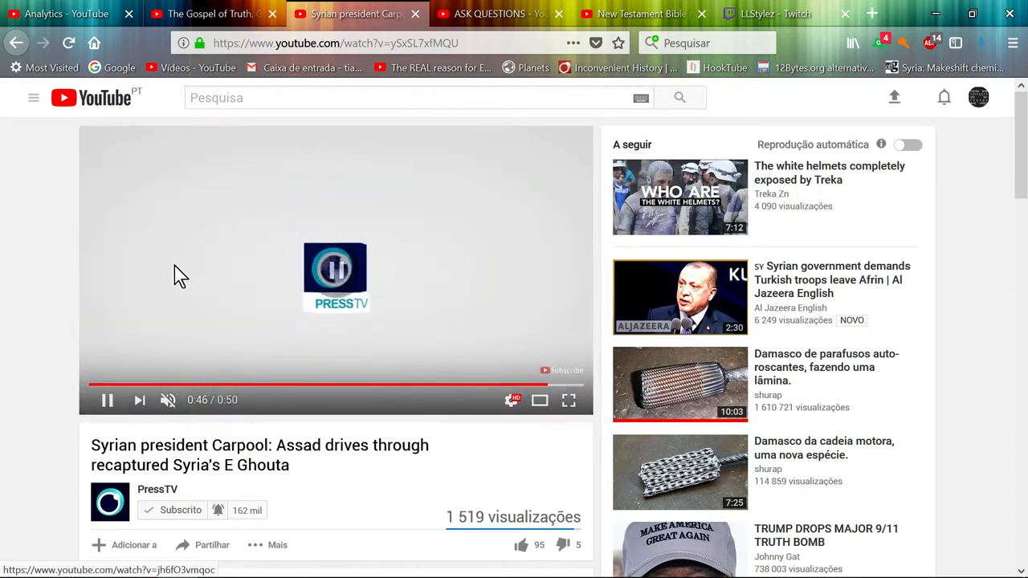
click(106, 400)
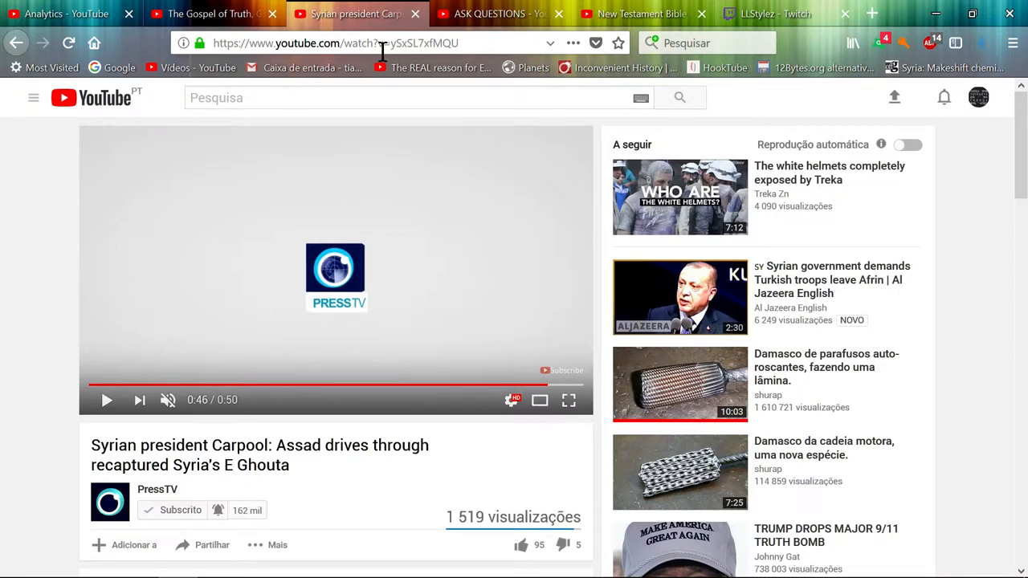
mouse_move(463, 99)
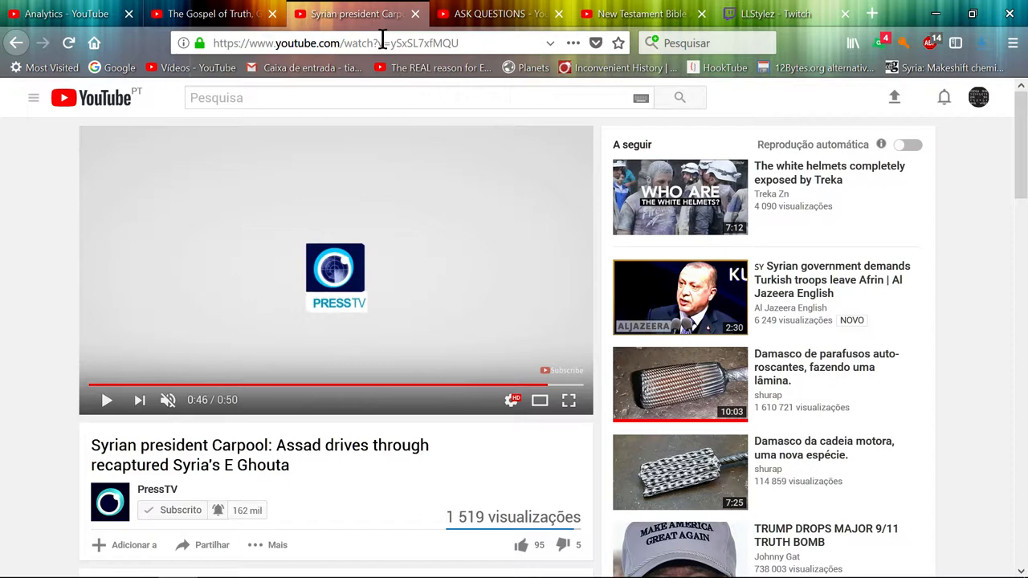
mouse_move(286, 39)
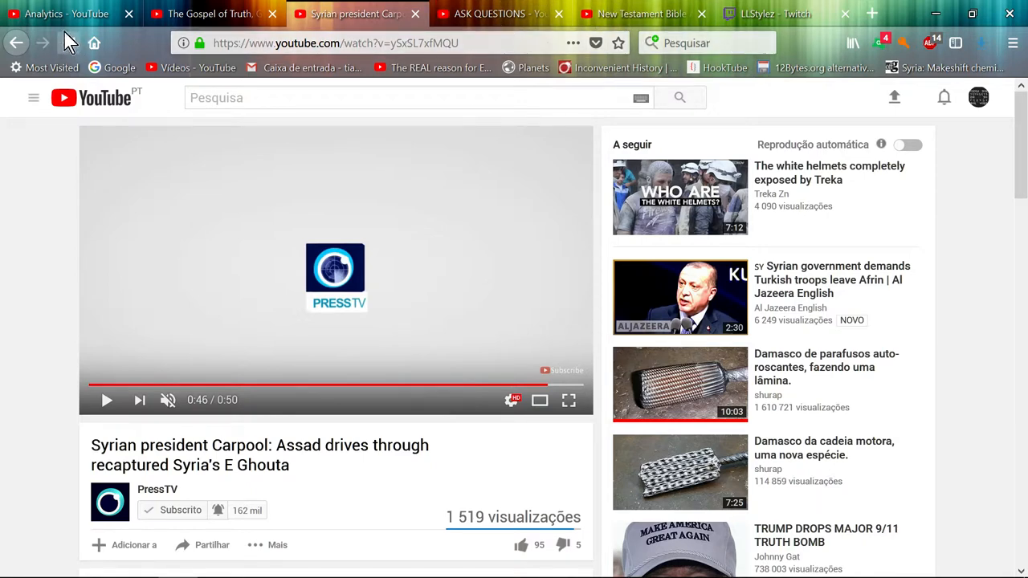
mouse_move(498, 13)
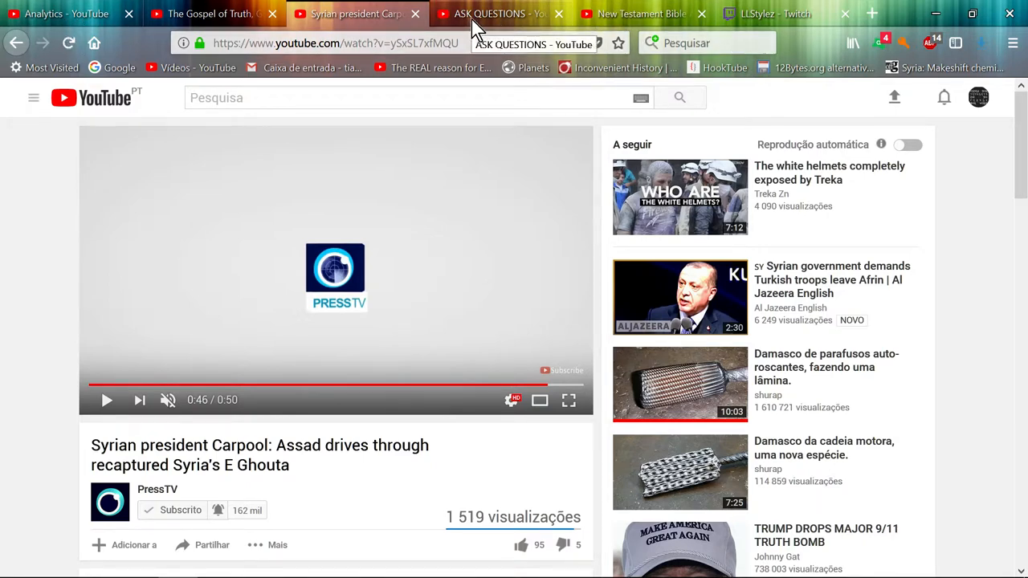
mouse_move(398, 149)
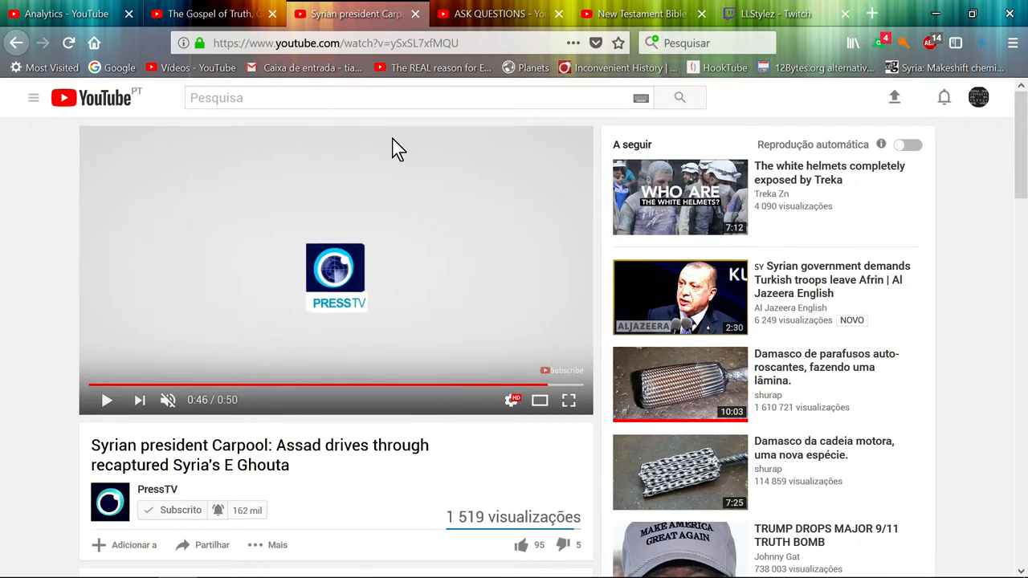
mouse_move(634, 16)
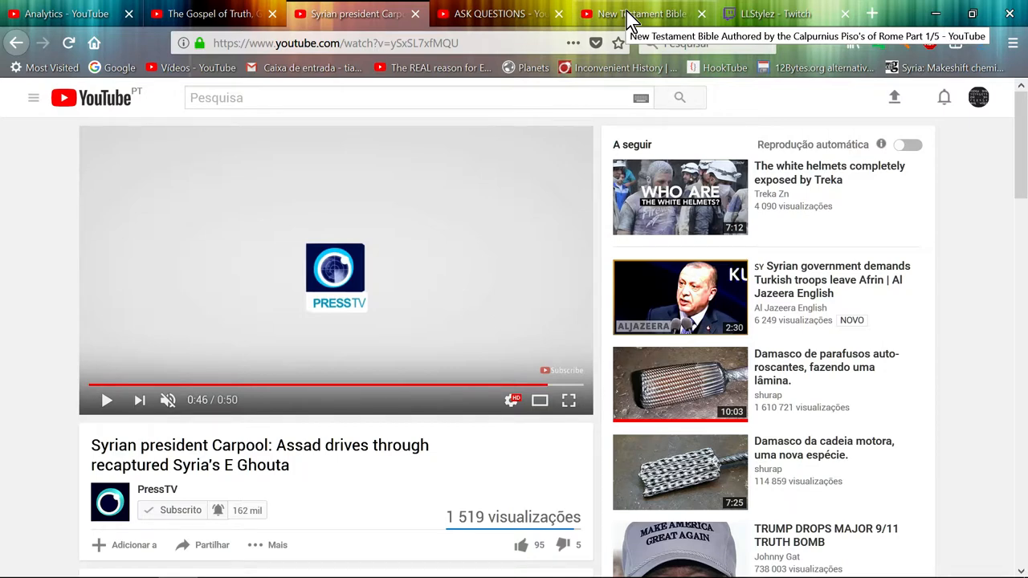
mouse_move(641, 13)
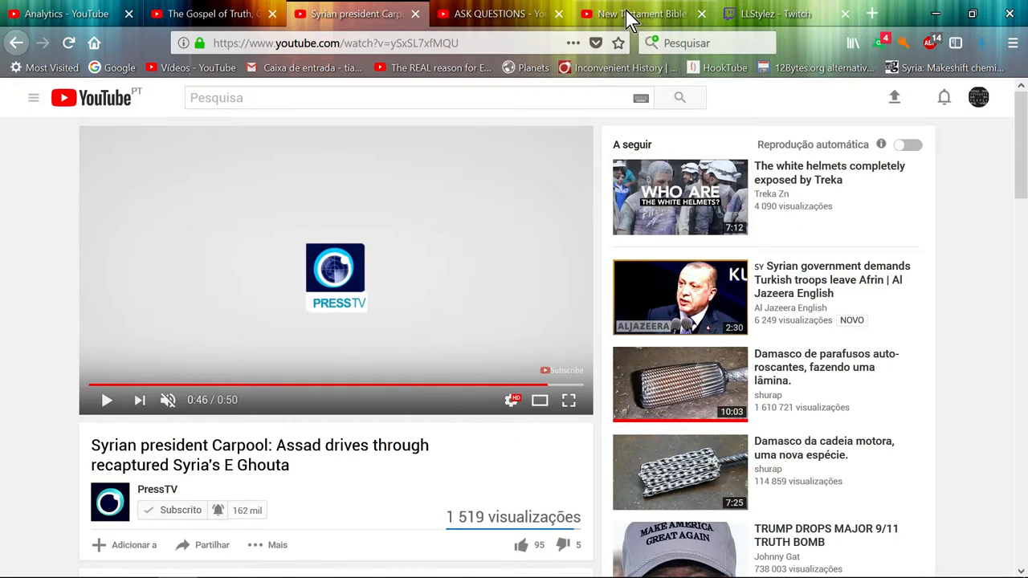
mouse_move(610, 16)
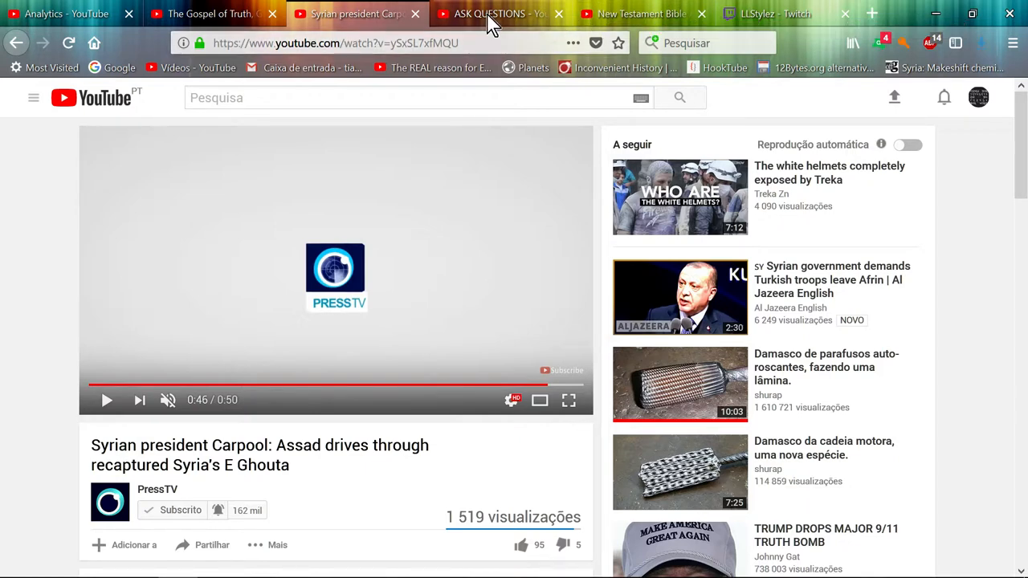
mouse_move(490, 13)
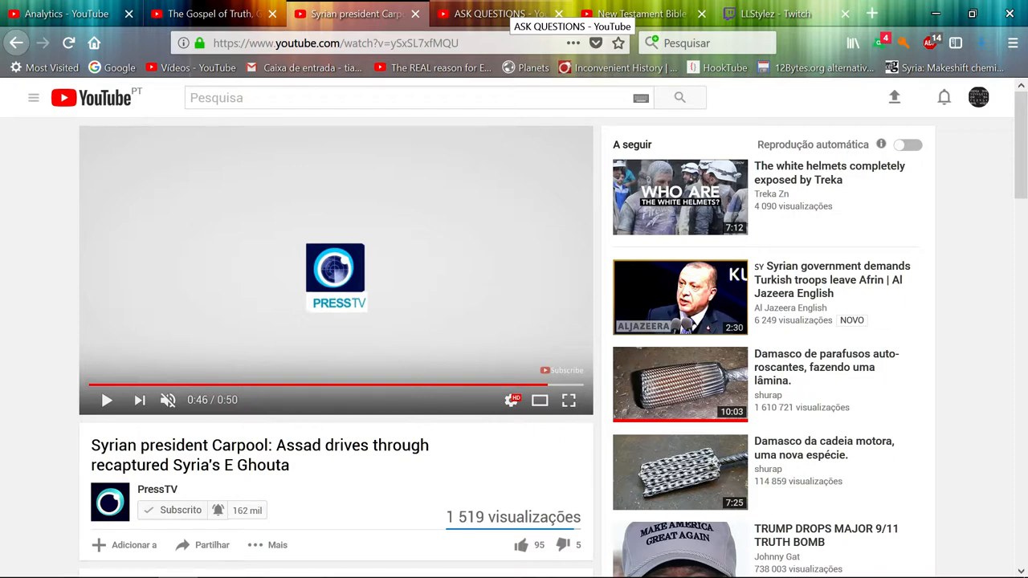
mouse_move(490, 87)
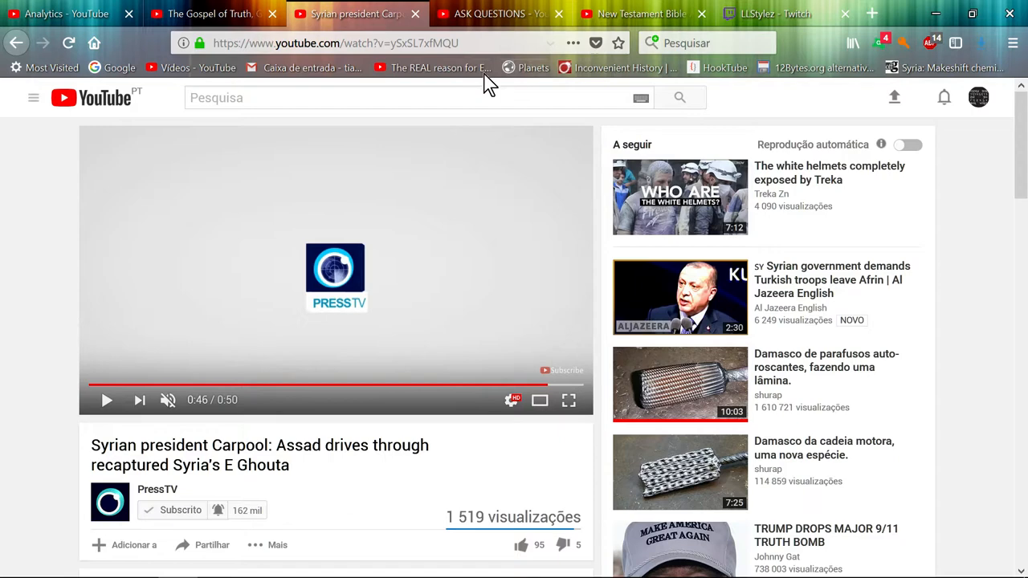
mouse_move(177, 263)
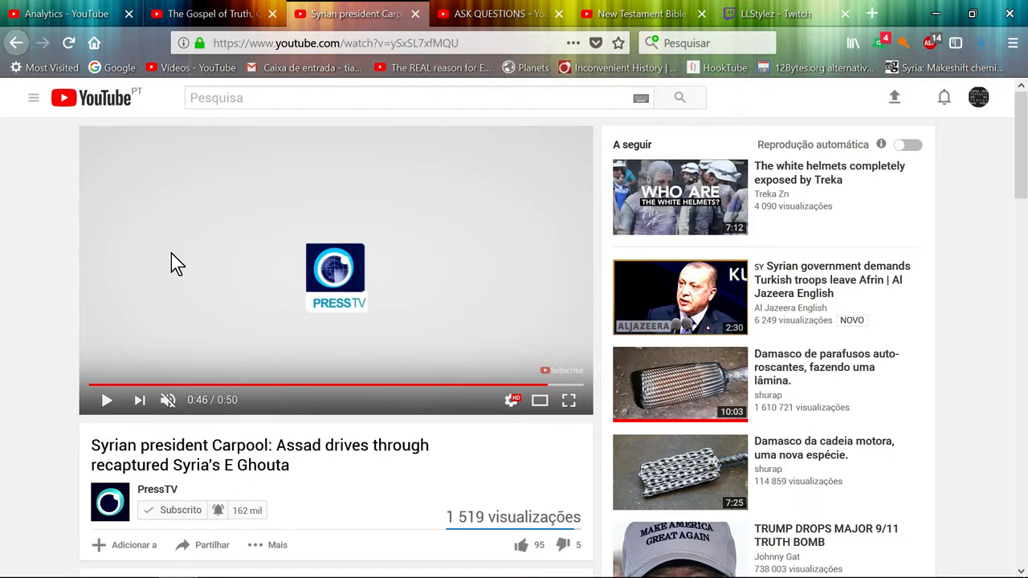
mouse_move(13, 379)
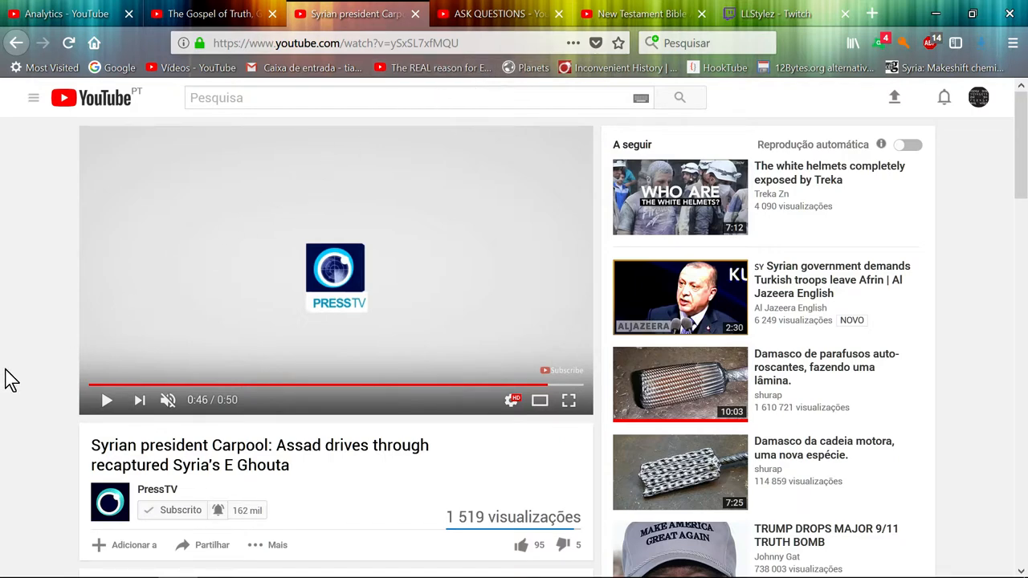
mouse_move(199, 67)
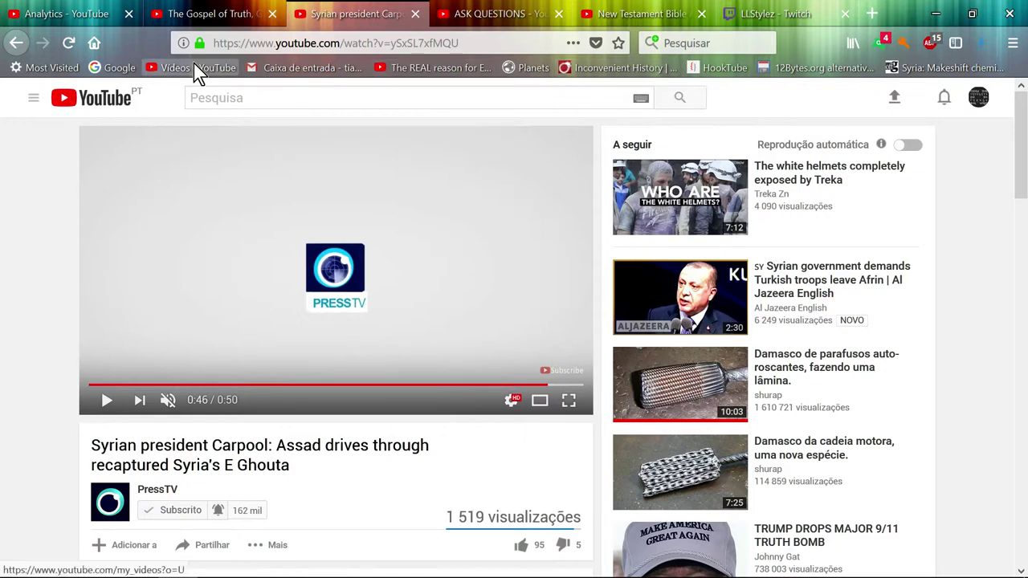
mouse_move(312, 277)
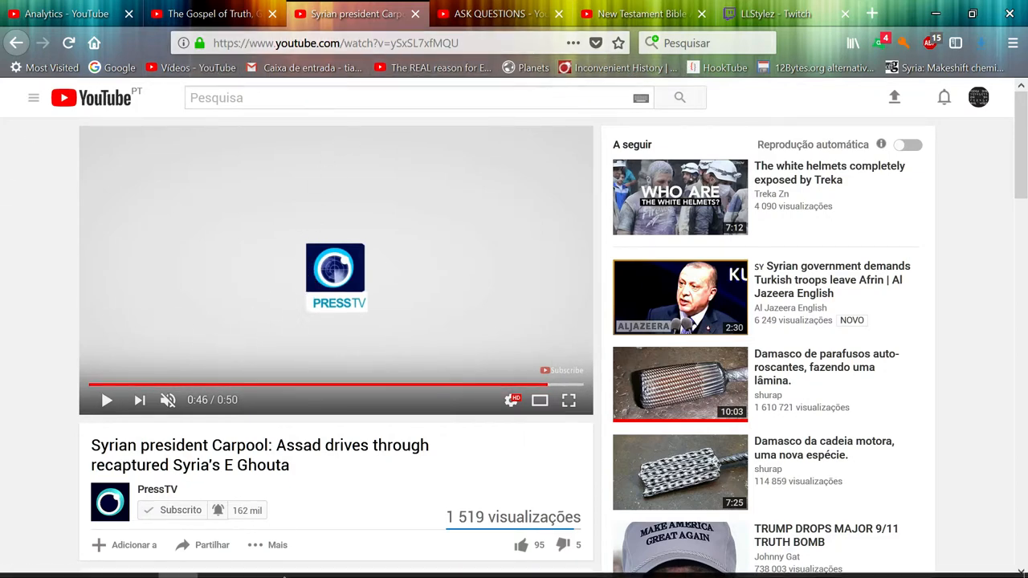
click(257, 562)
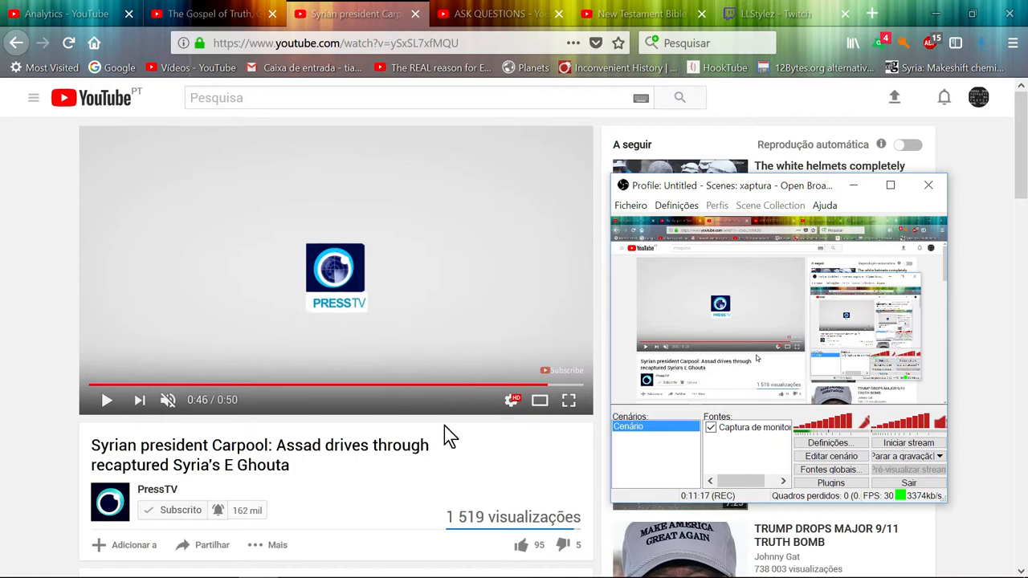
mouse_move(48, 356)
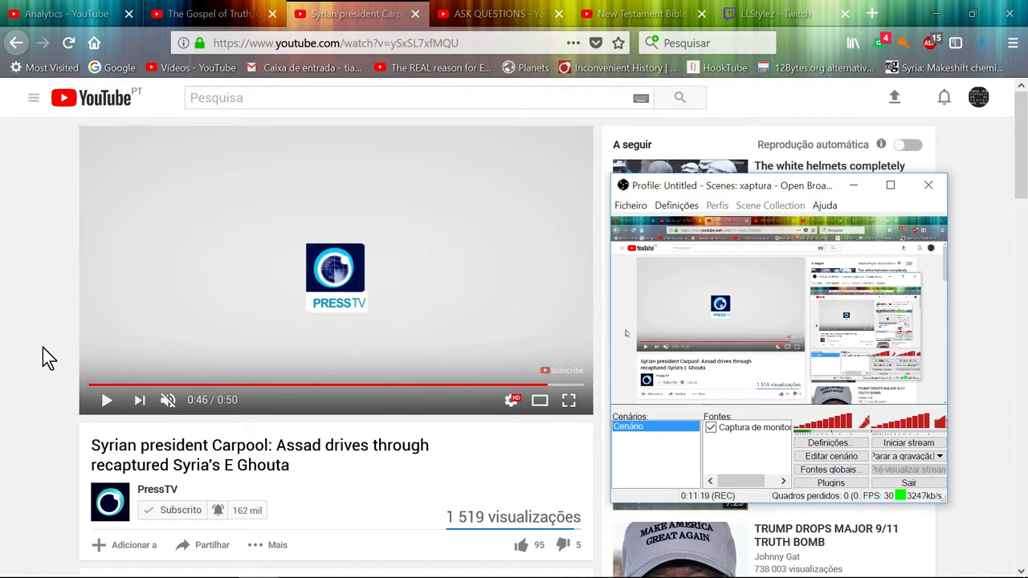
mouse_move(24, 355)
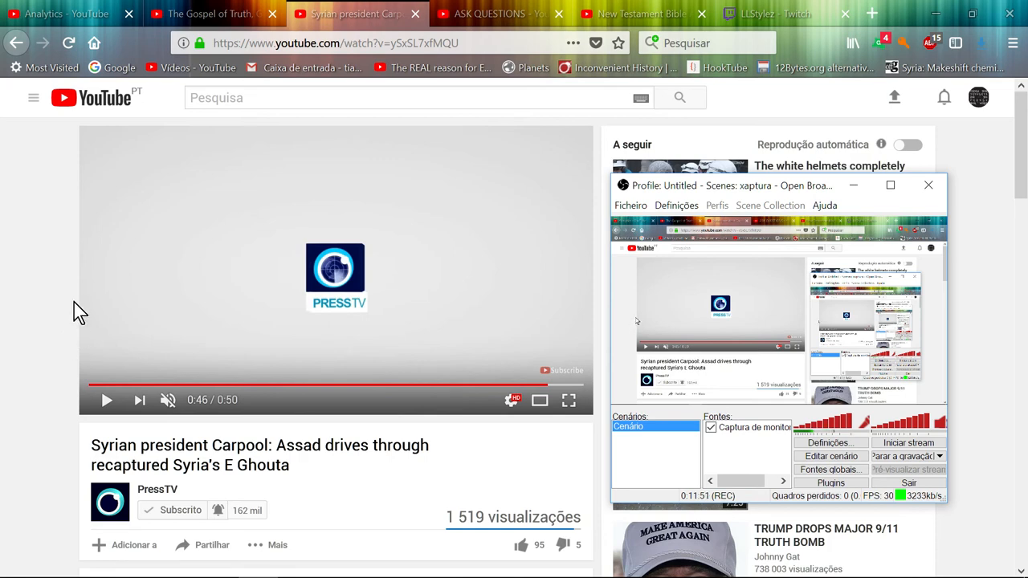
mouse_move(96, 300)
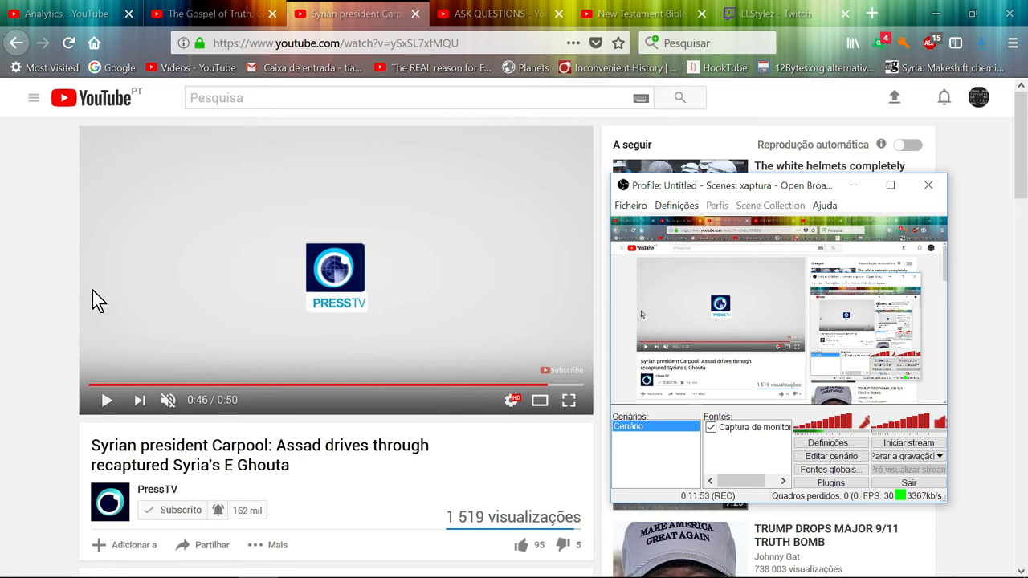
mouse_move(861, 437)
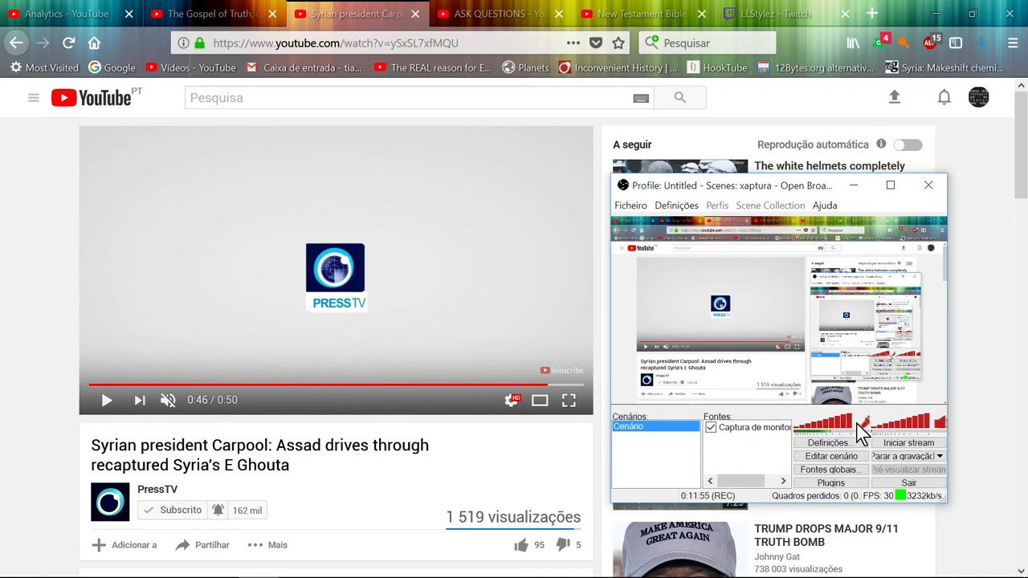